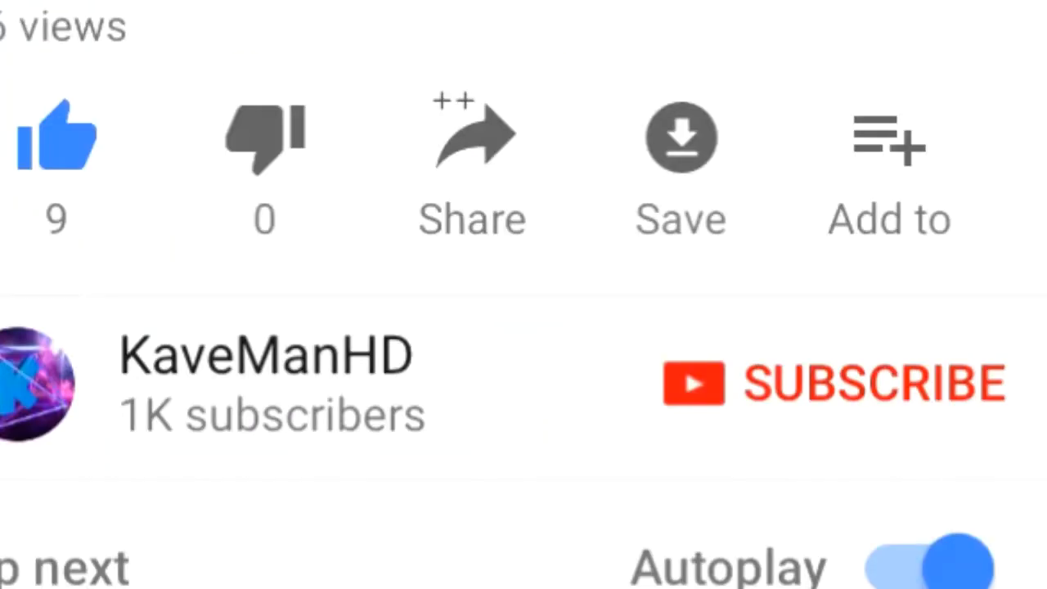
Write '#kavesquad' in the video's comment box
left_click(834, 383)
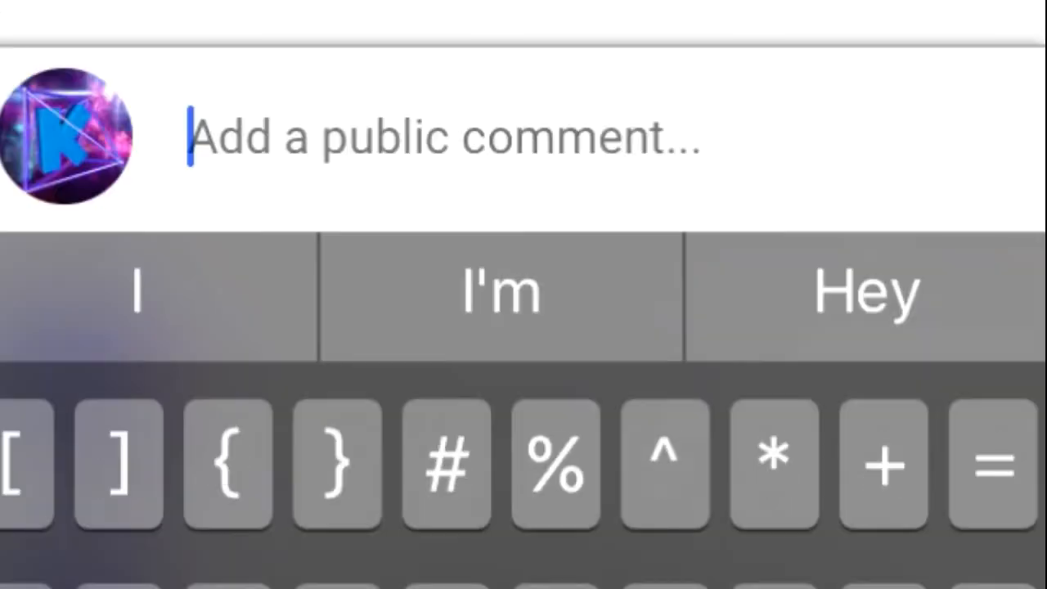
type("#kav")
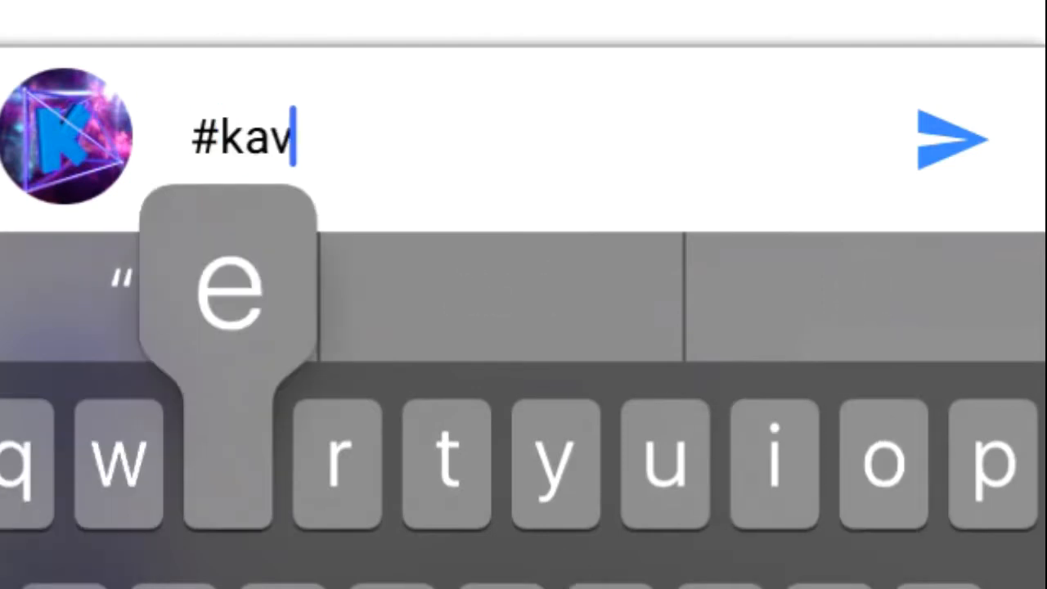
type("esquad")
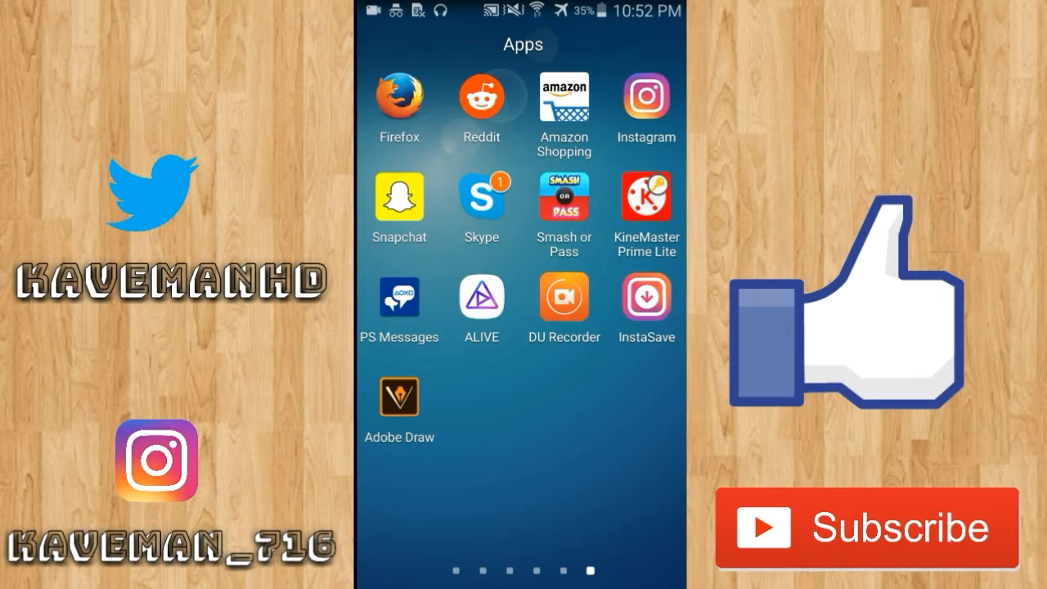
Launch KineMaster and open the Untitled 5 gameplay project in the editor
left_click(645, 193)
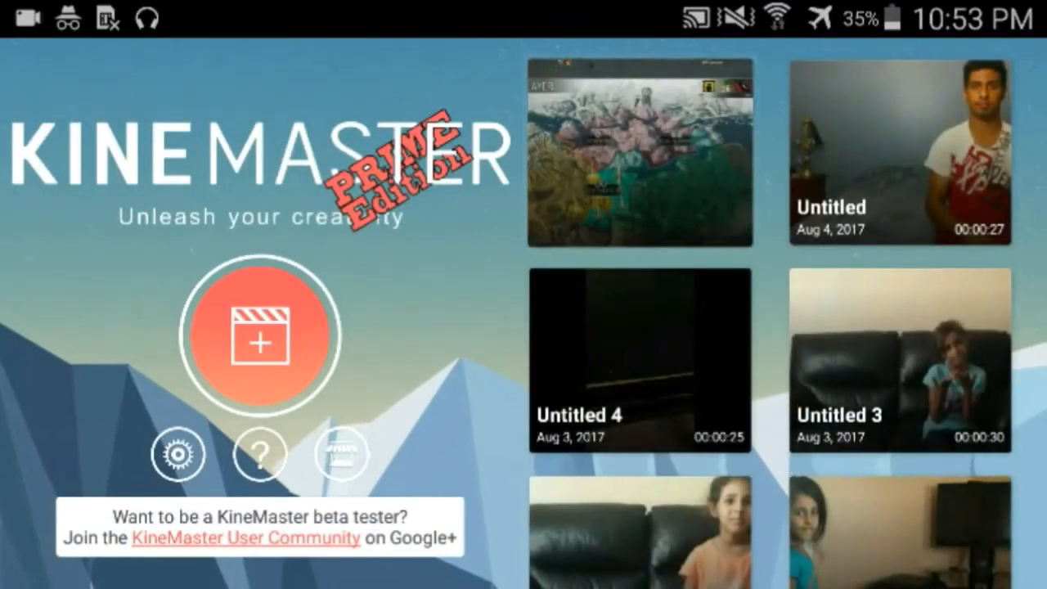
left_click(640, 150)
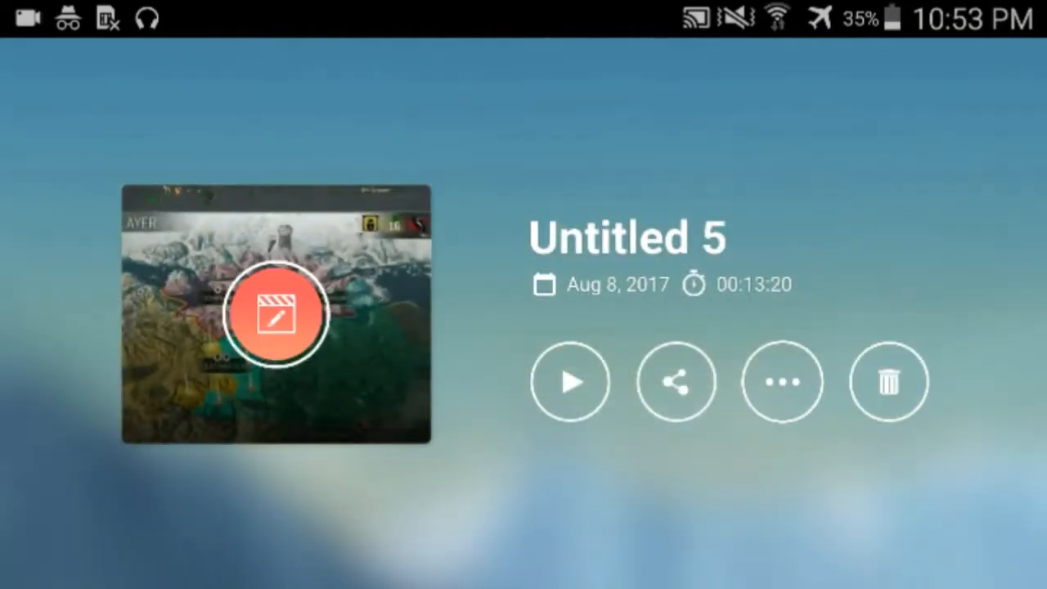
left_click(279, 314)
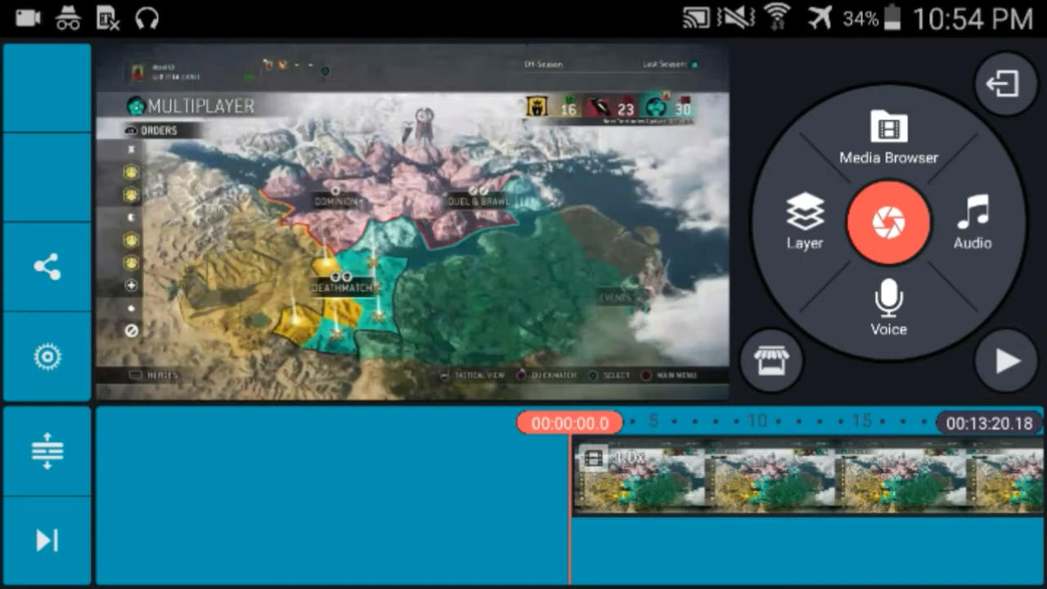
Add a Gaussian Blur effect layer sized over part of the map with Blur Strength 20
left_click(804, 223)
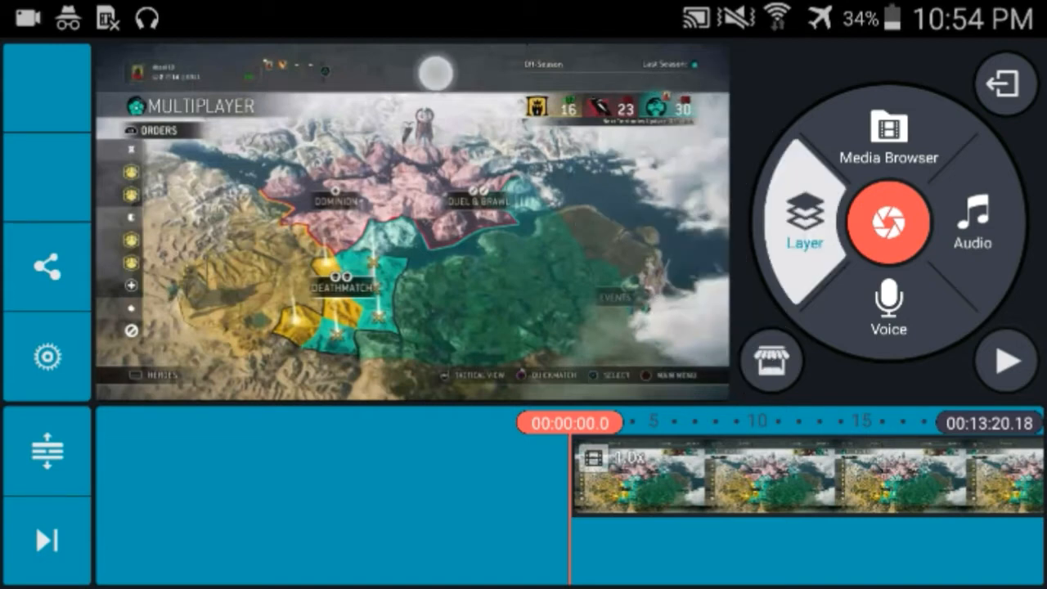
left_click(805, 221)
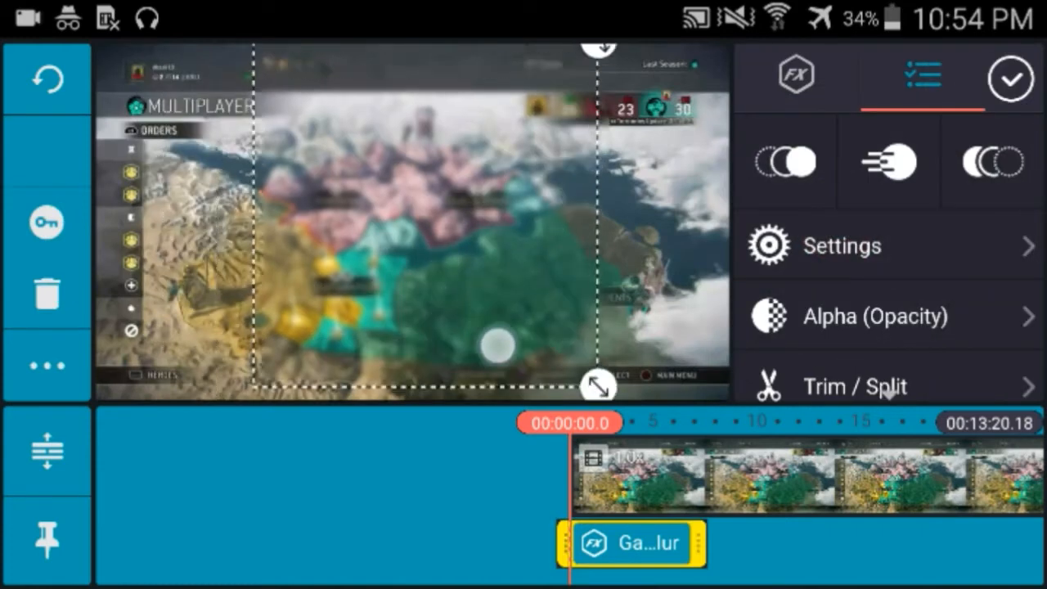
left_click_drag(602, 384, 515, 294)
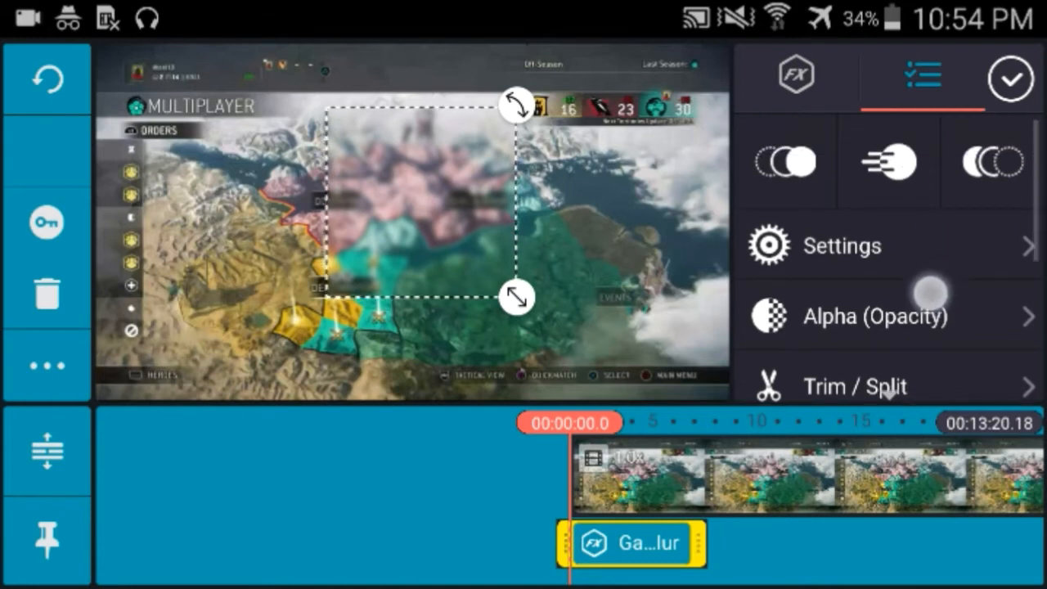
left_click(843, 246)
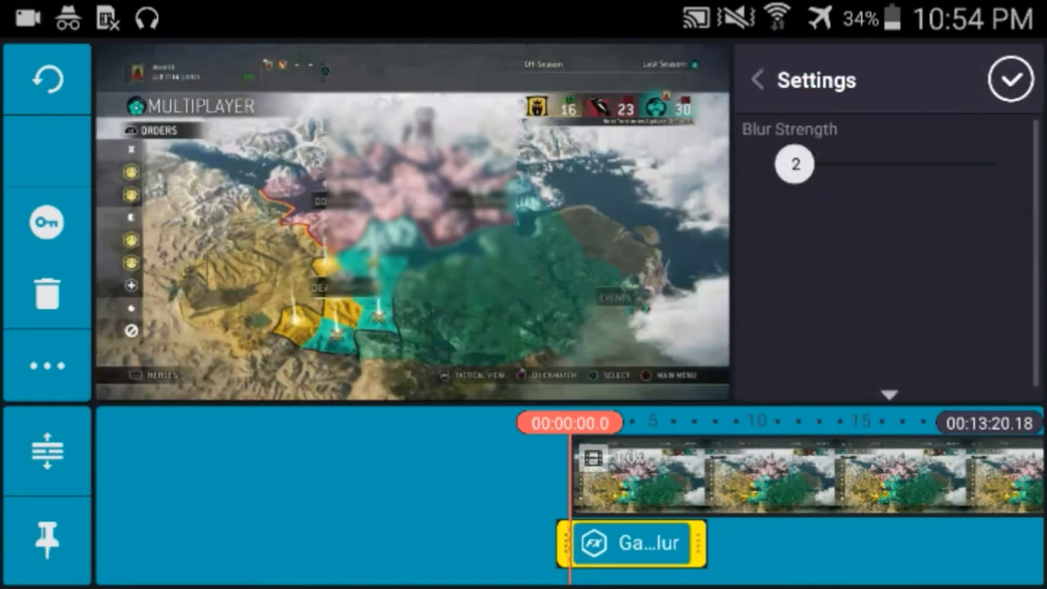
left_click_drag(794, 164, 990, 163)
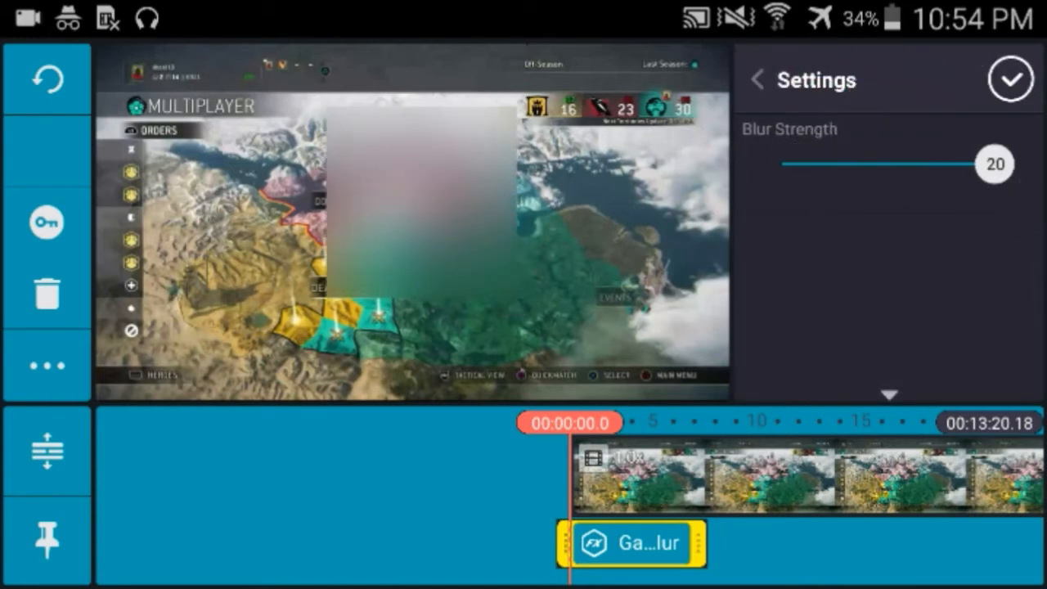
left_click(756, 78)
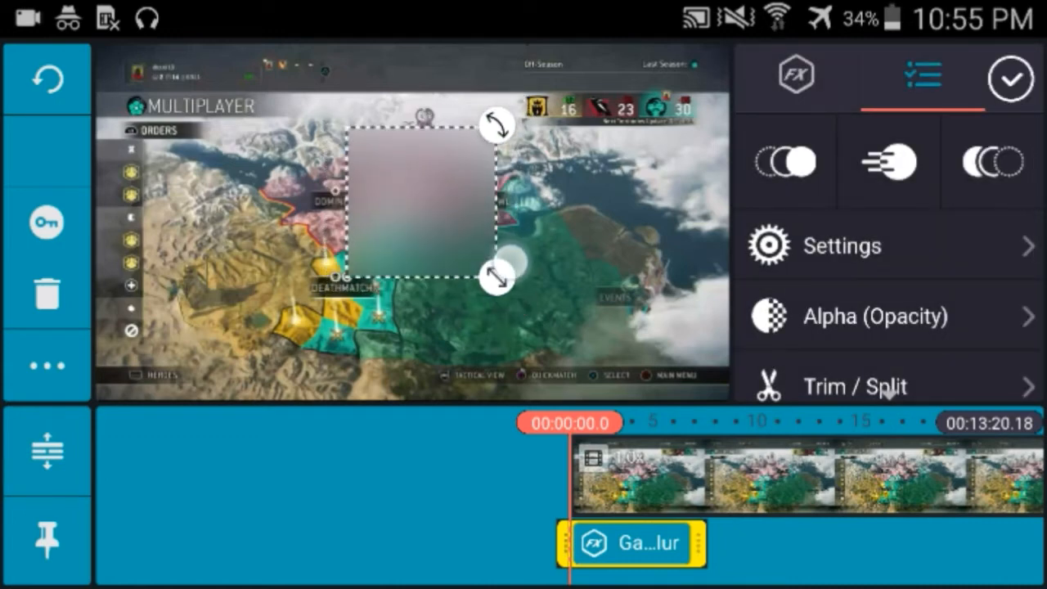
scroll("down", 3)
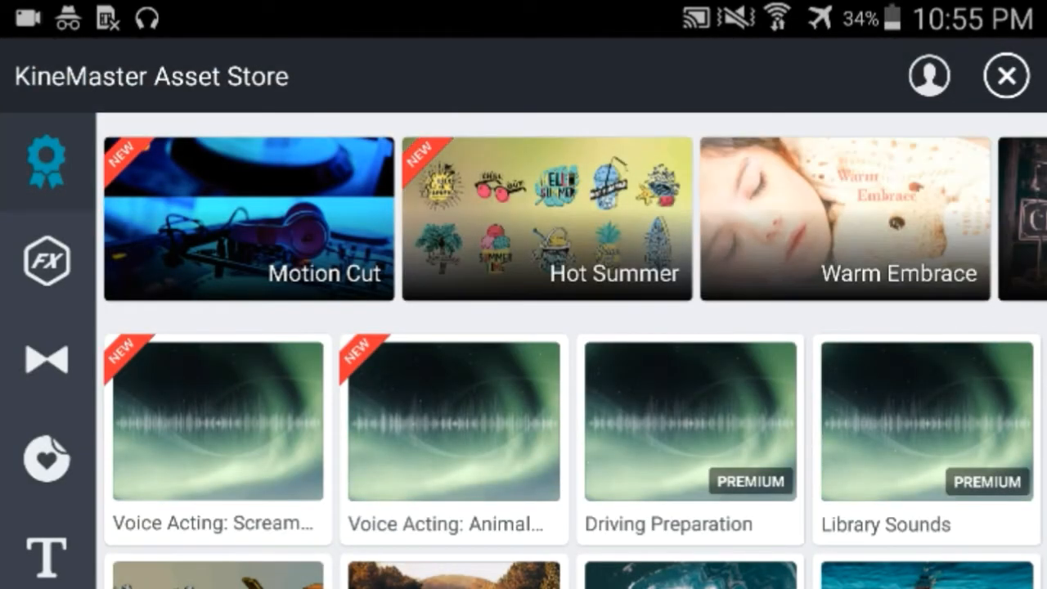
Download the Motion Cut transition pack from the Asset Store
left_click(249, 220)
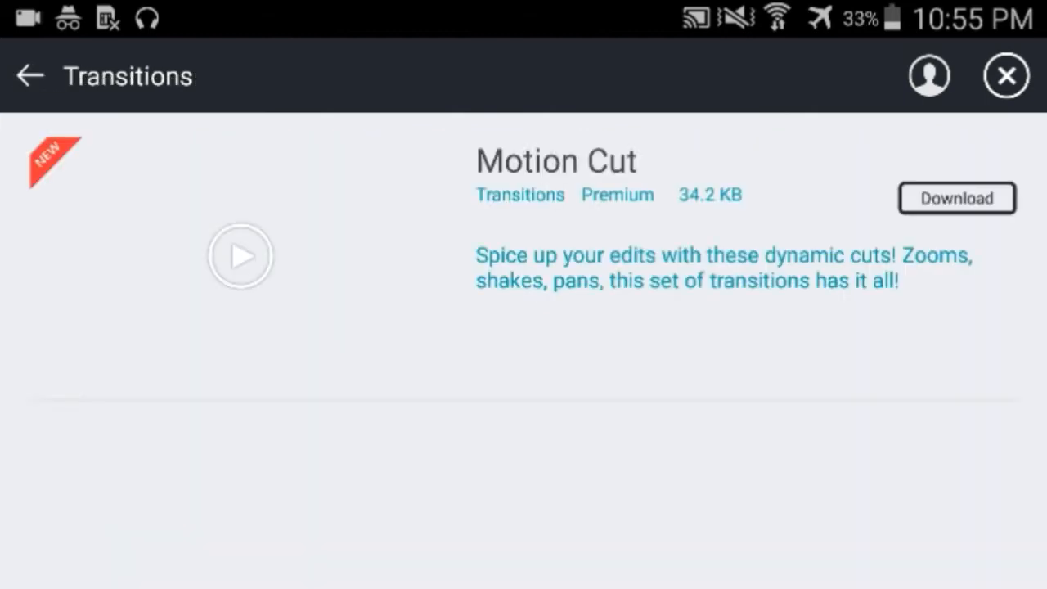
left_click(955, 198)
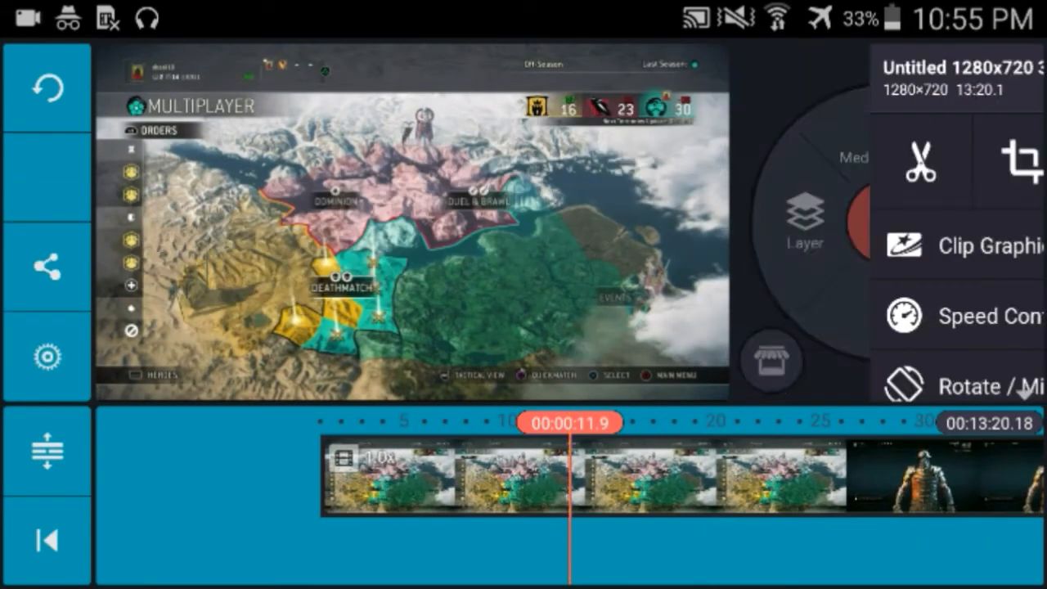
Split the gameplay clip at the playhead near 11.9 seconds
left_click(920, 162)
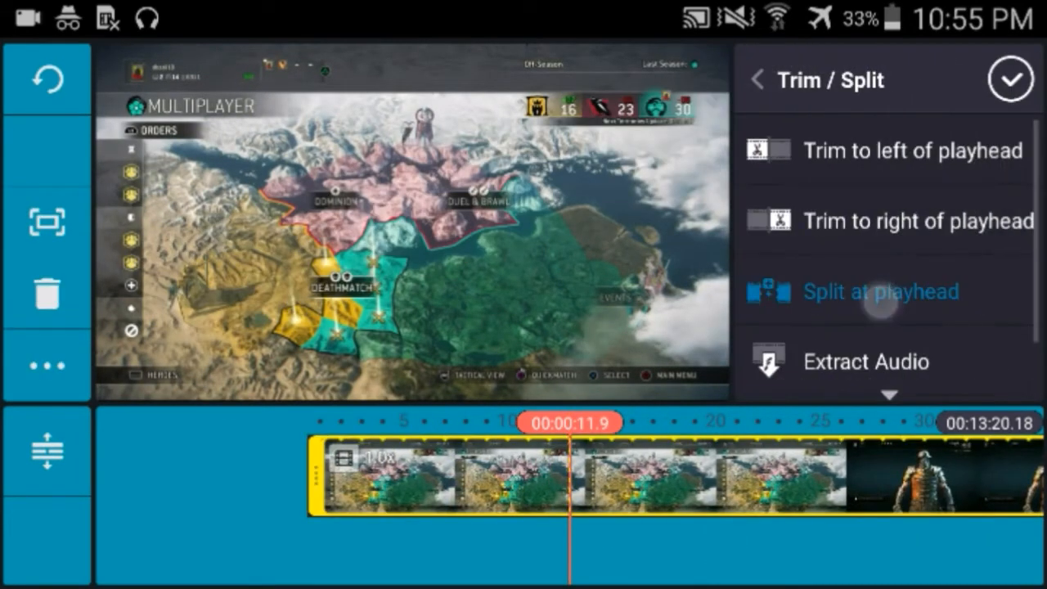
left_click(881, 291)
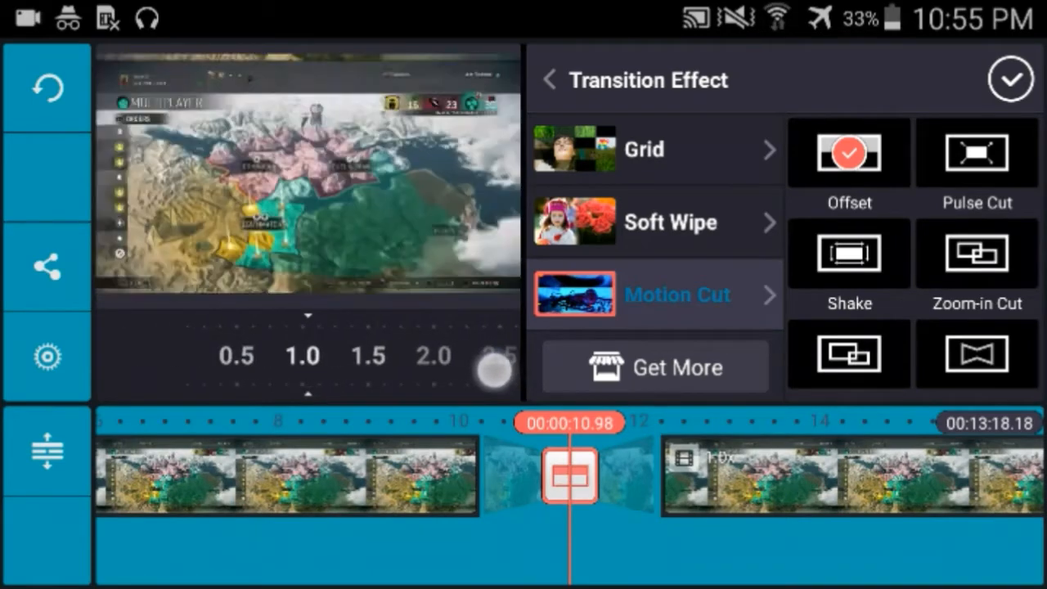
Try the Shake and Pulse Cut styles for the Motion Cut transition
left_click(849, 253)
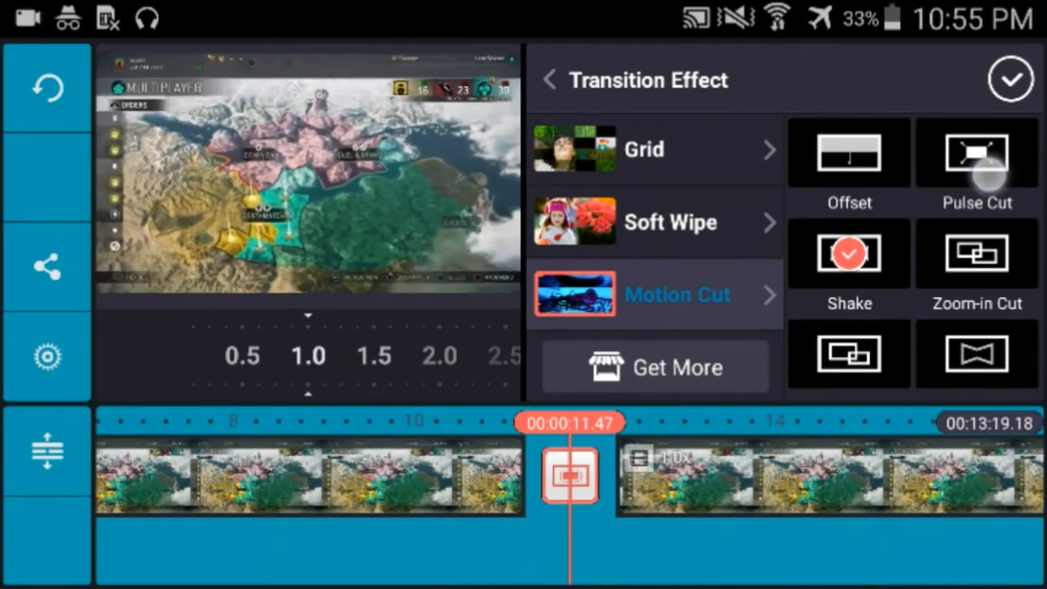
left_click(975, 154)
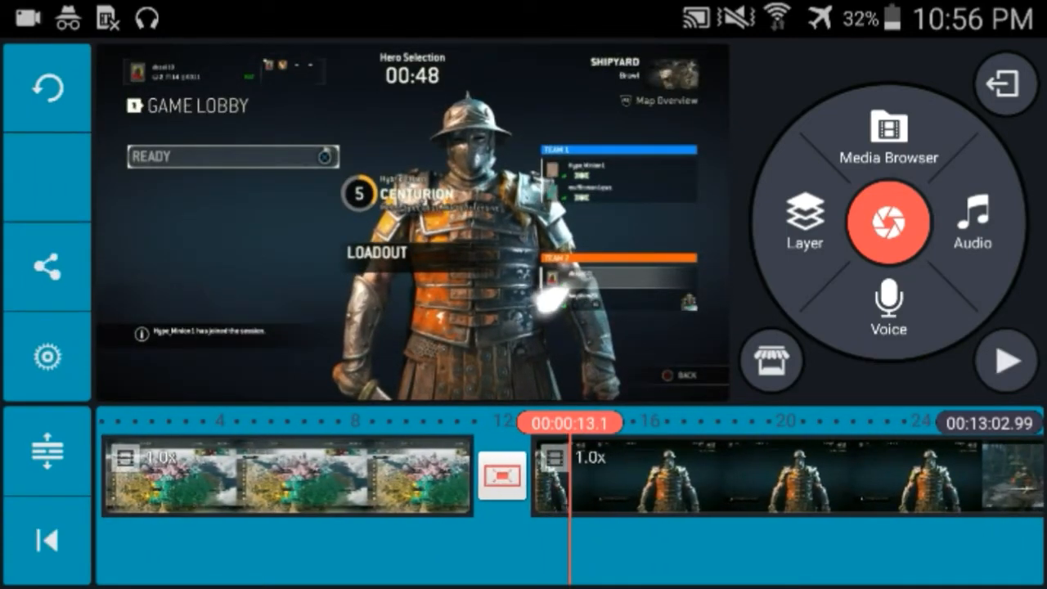
Add a text layer reading 'thats funny' over the second clip
left_click(803, 221)
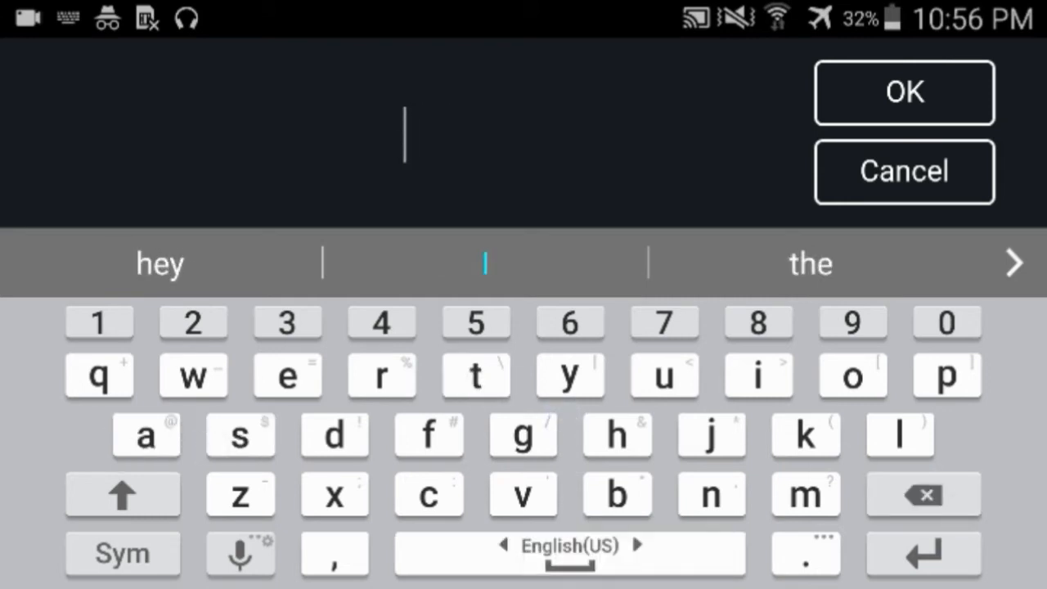
left_click(429, 435)
type("thats funny")
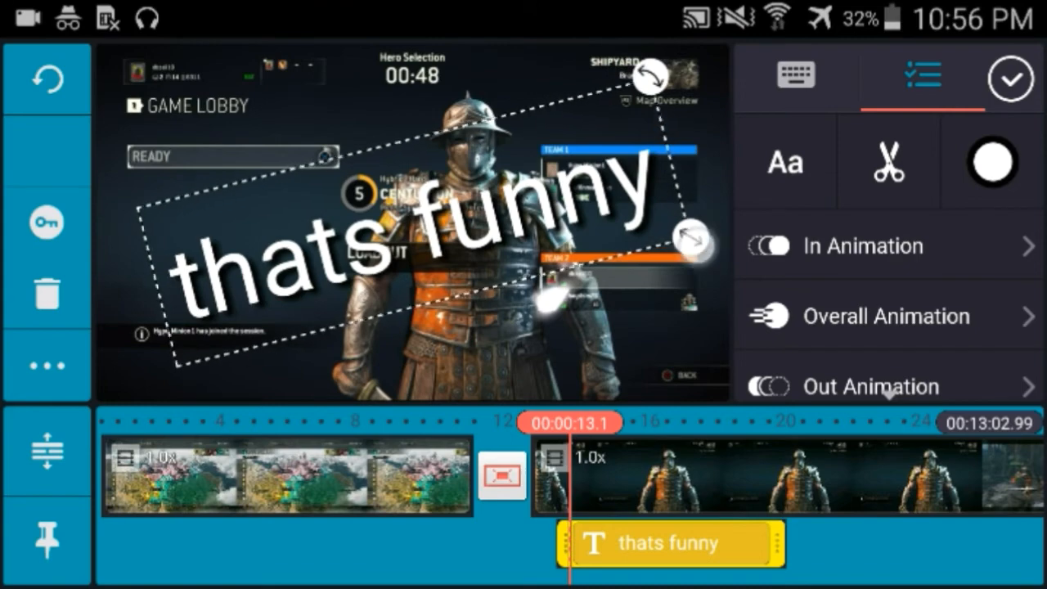
Give the caption a bold all-caps display font and an entrance animation, then finish editing it
left_click(784, 160)
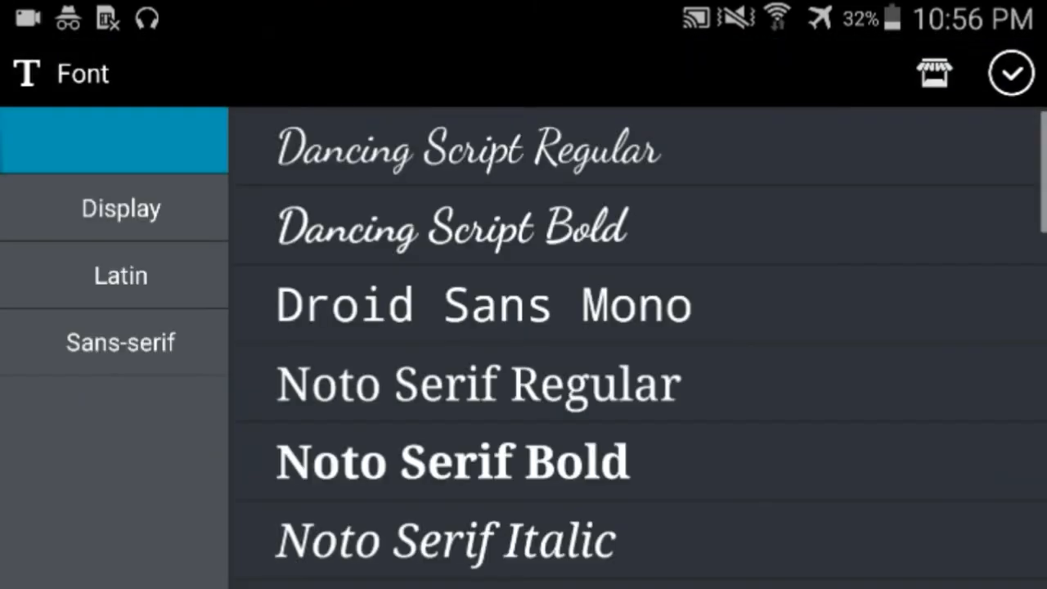
left_click(121, 206)
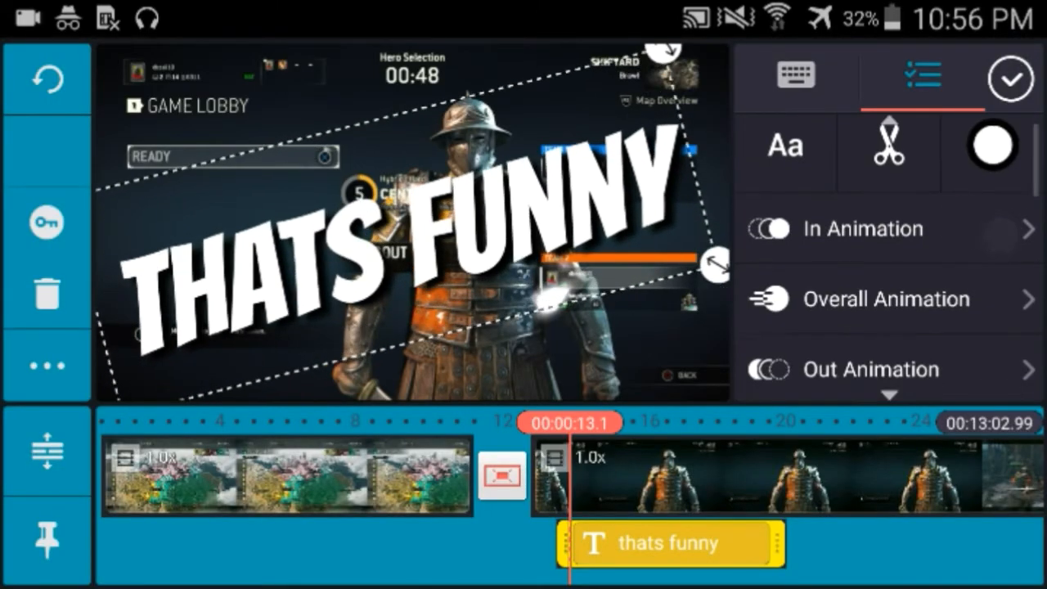
left_click(859, 229)
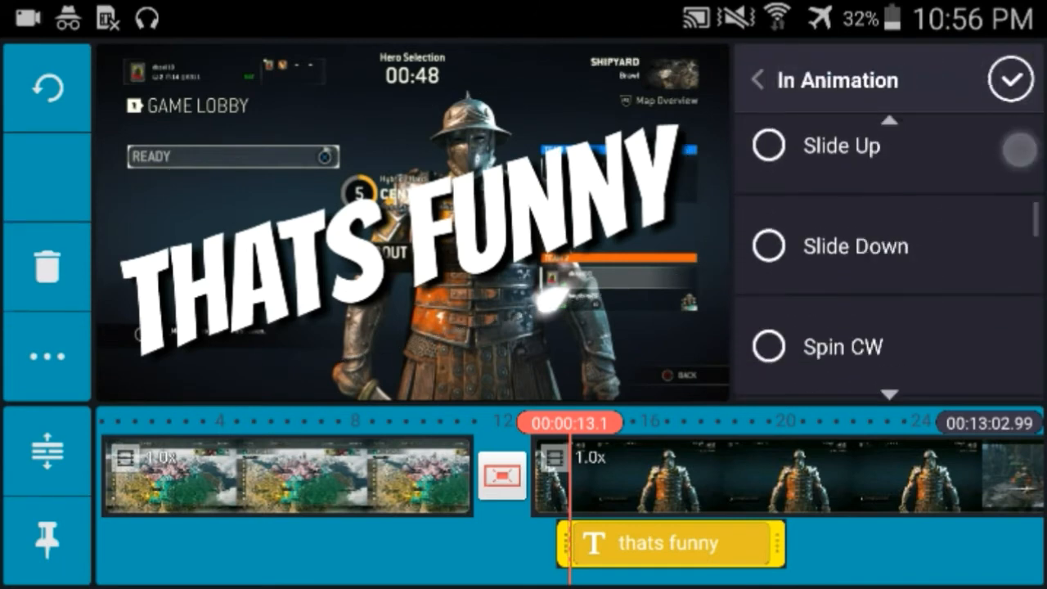
left_click(756, 79)
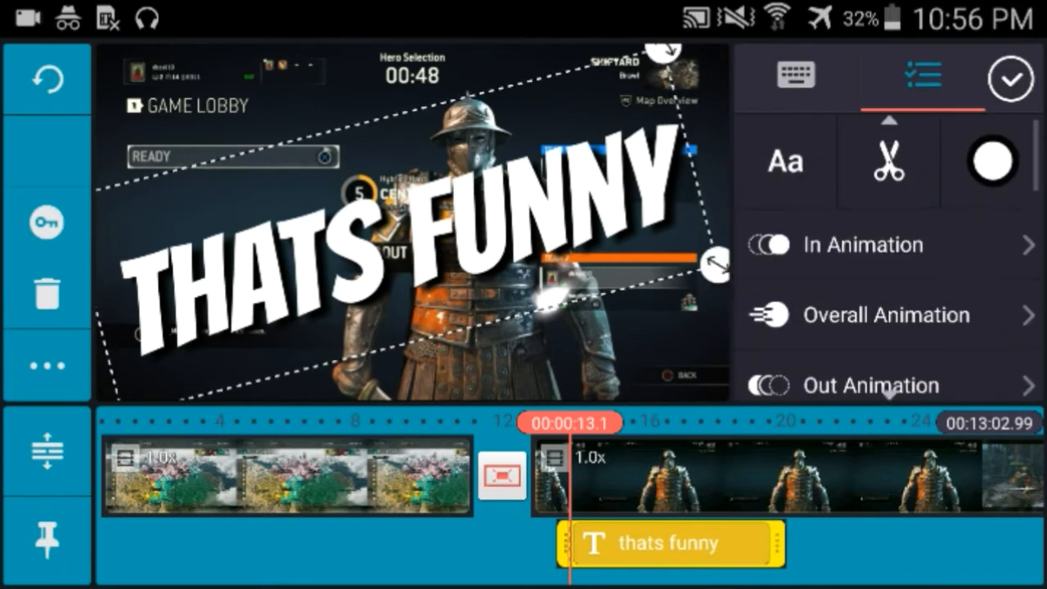
left_click(884, 246)
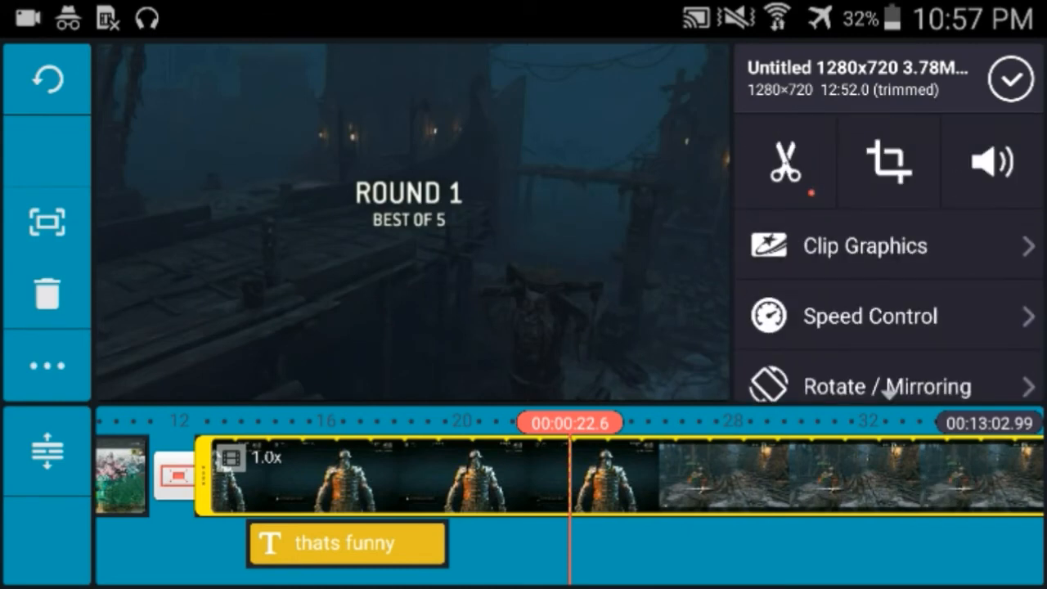
left_click(784, 160)
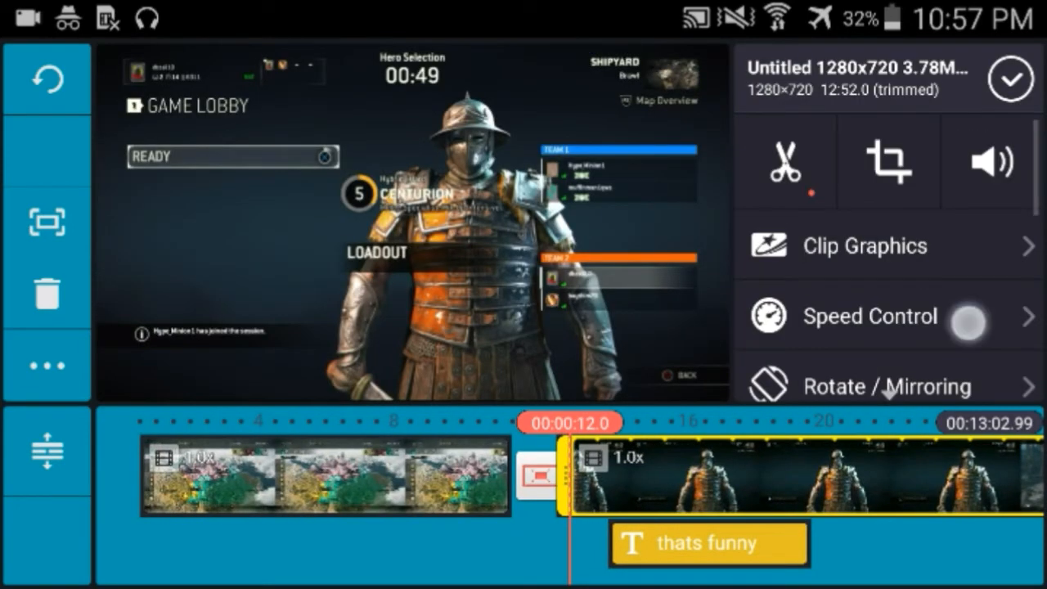
left_click(864, 245)
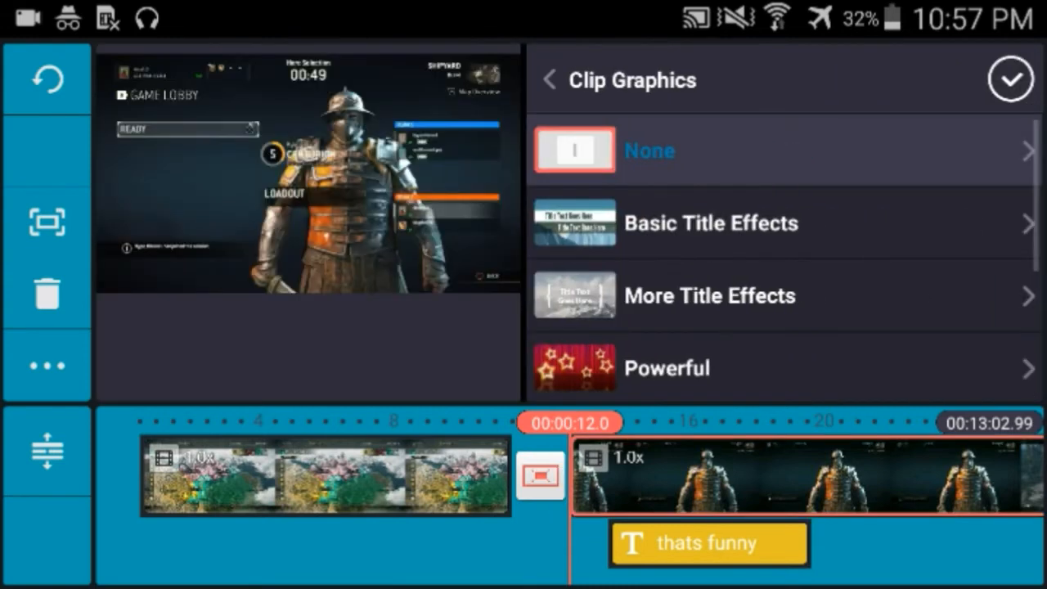
left_click(897, 335)
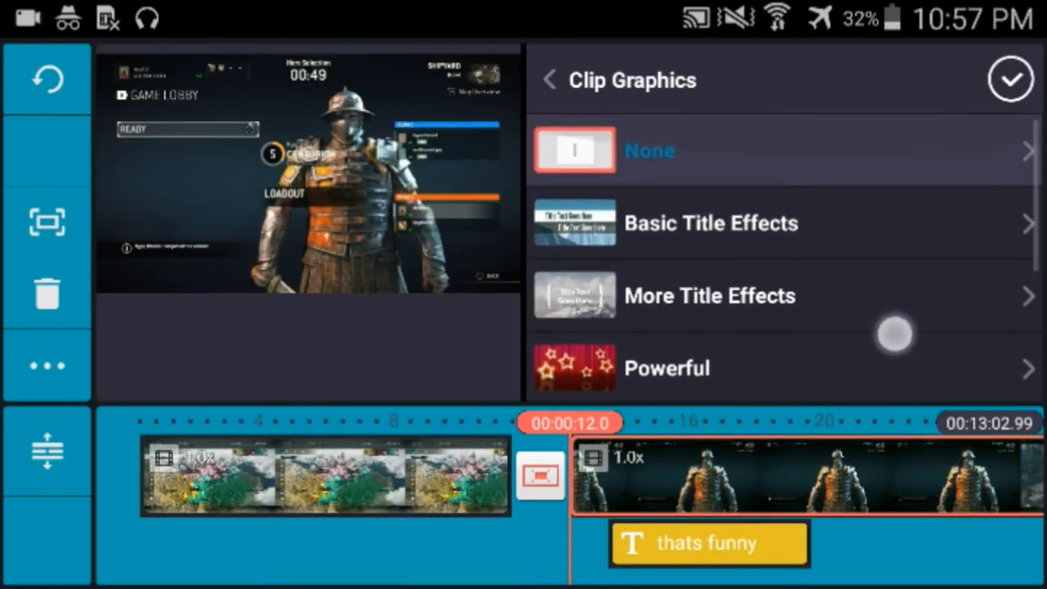
left_click(550, 79)
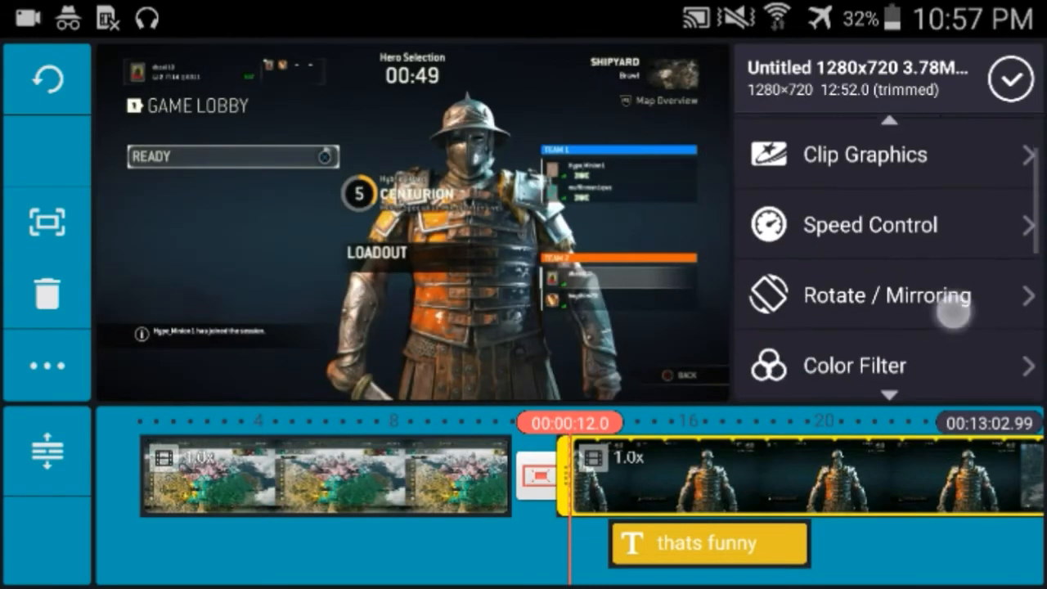
left_click(870, 224)
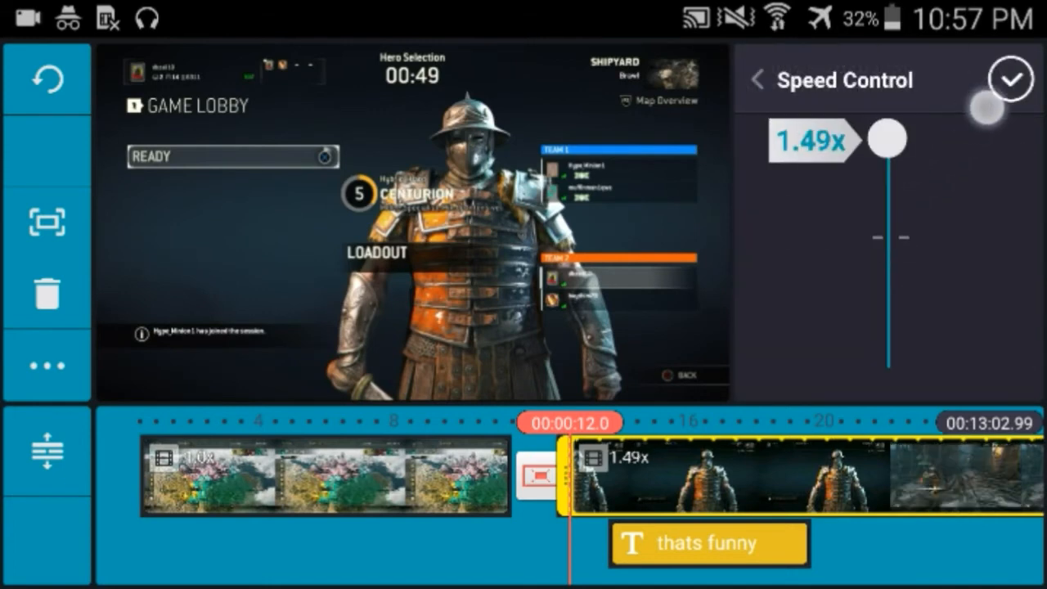
left_click_drag(887, 139, 887, 237)
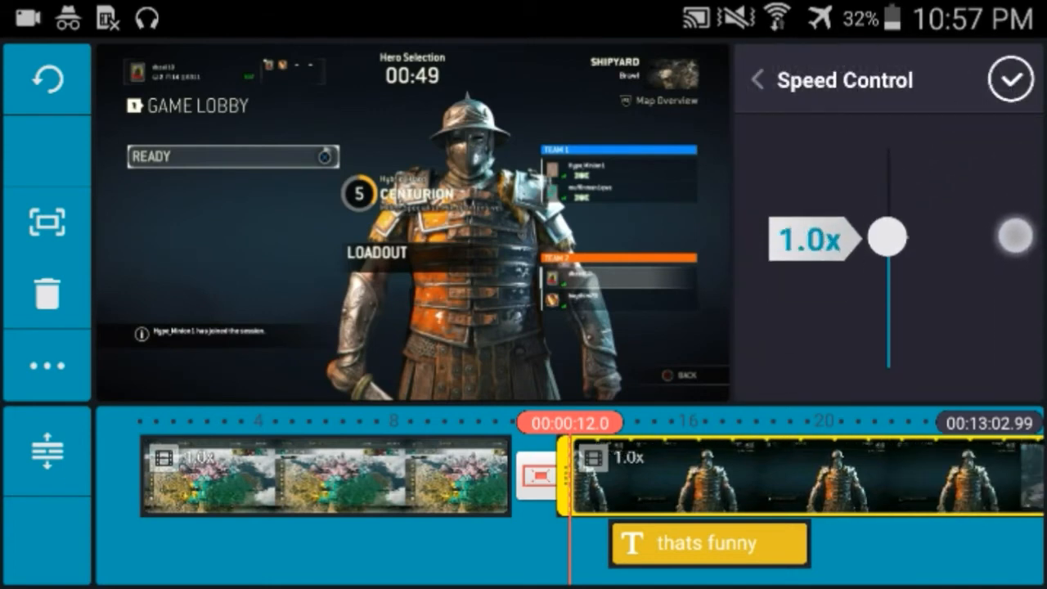
left_click(756, 79)
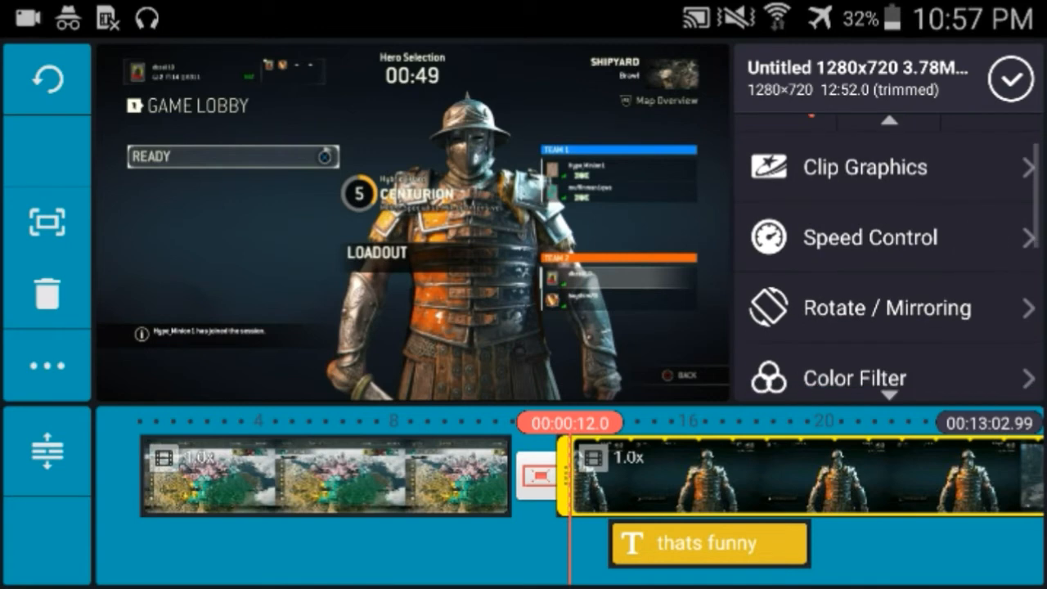
scroll("down", 3)
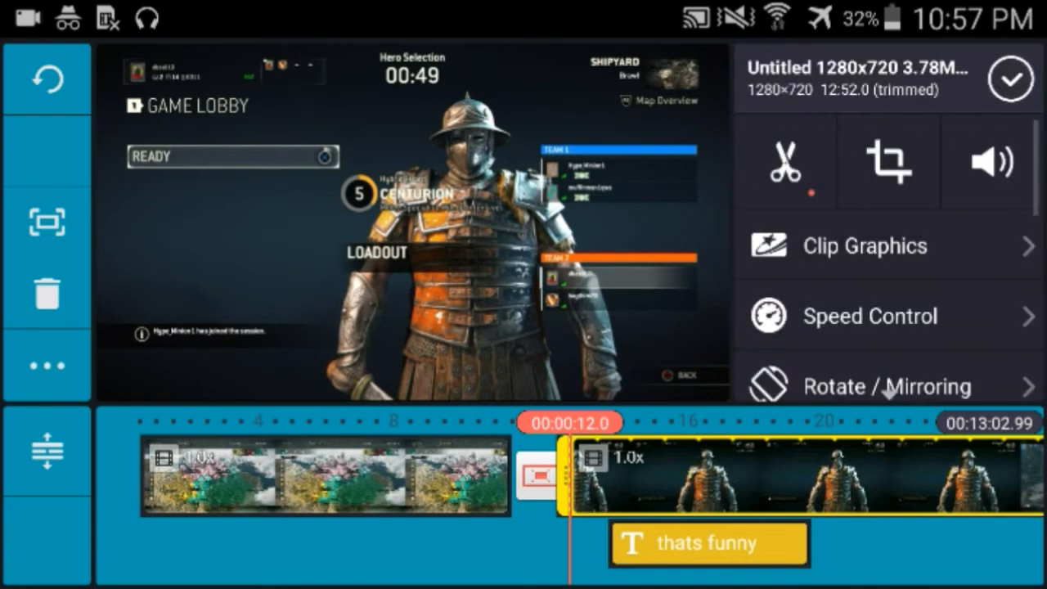
scroll("down", 3)
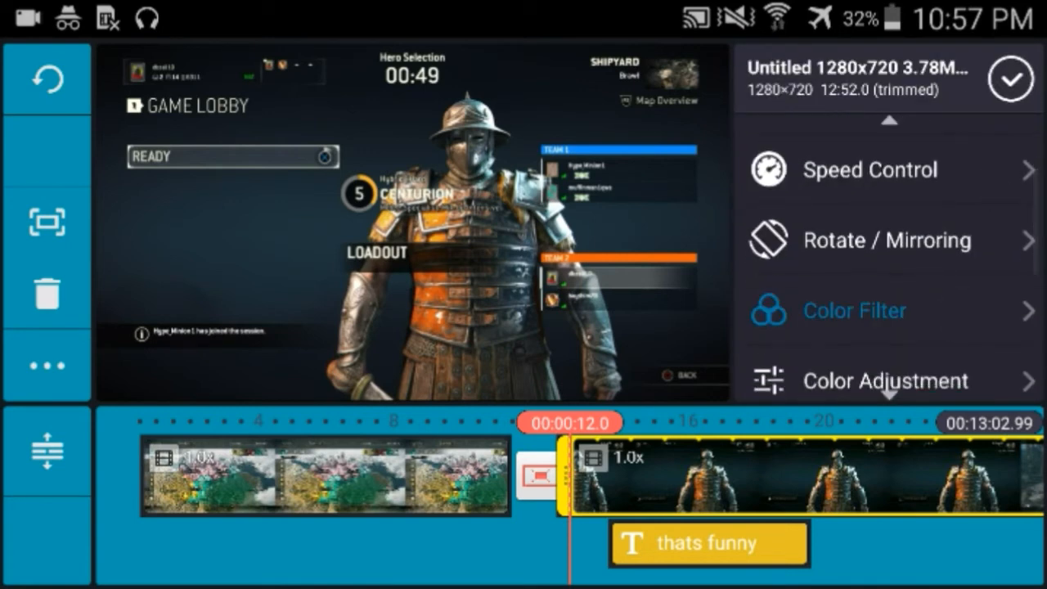
left_click(855, 311)
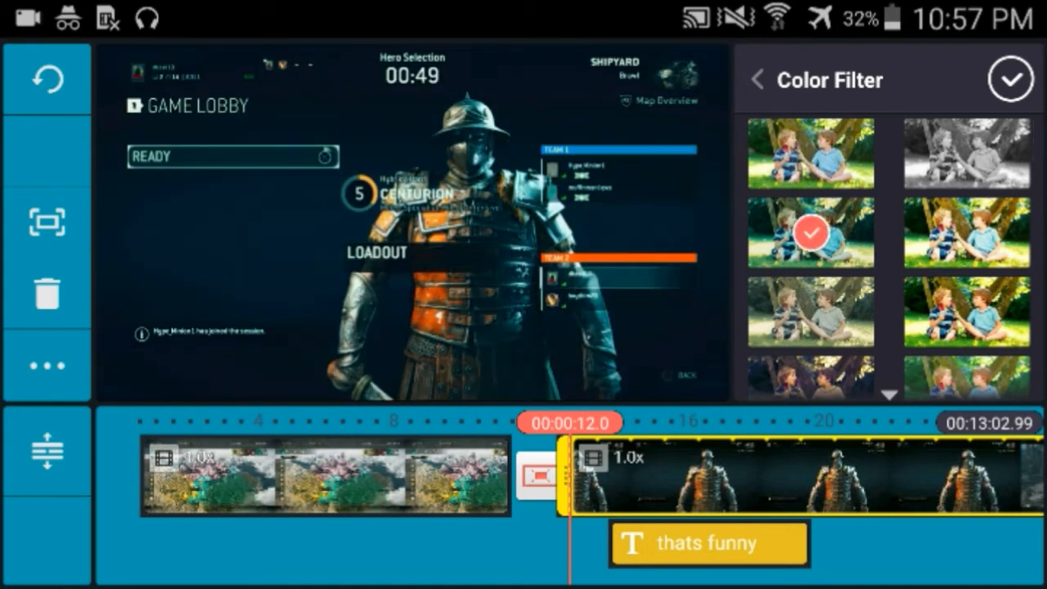
left_click(756, 80)
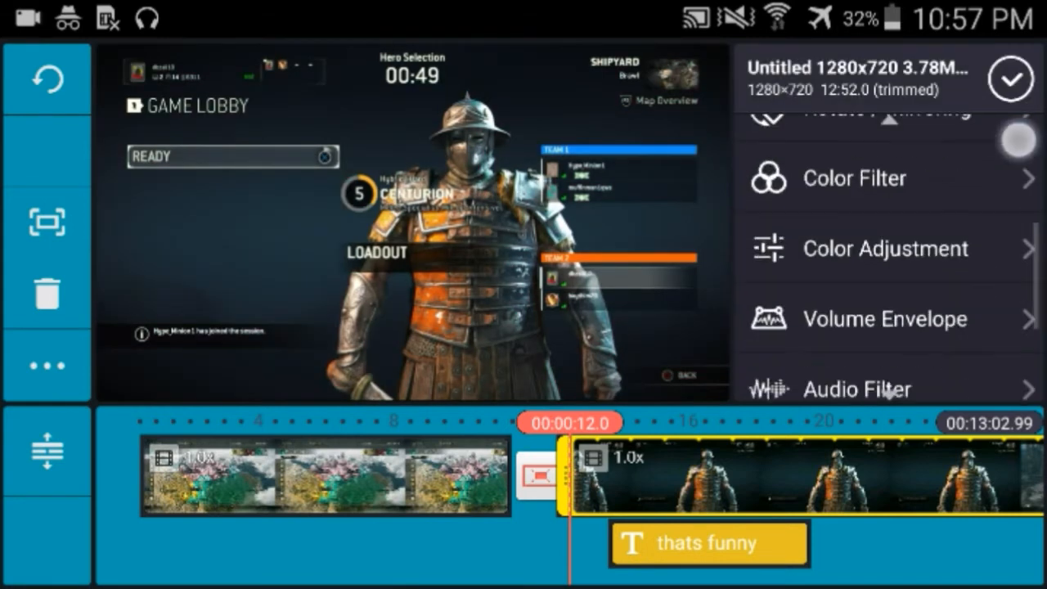
left_click(884, 249)
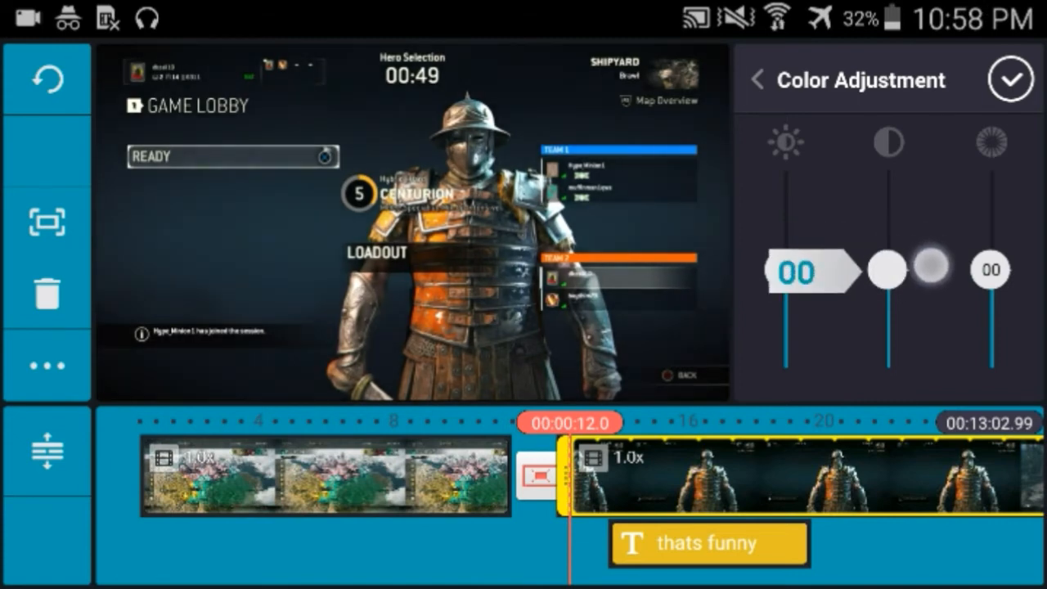
left_click_drag(990, 275, 990, 226)
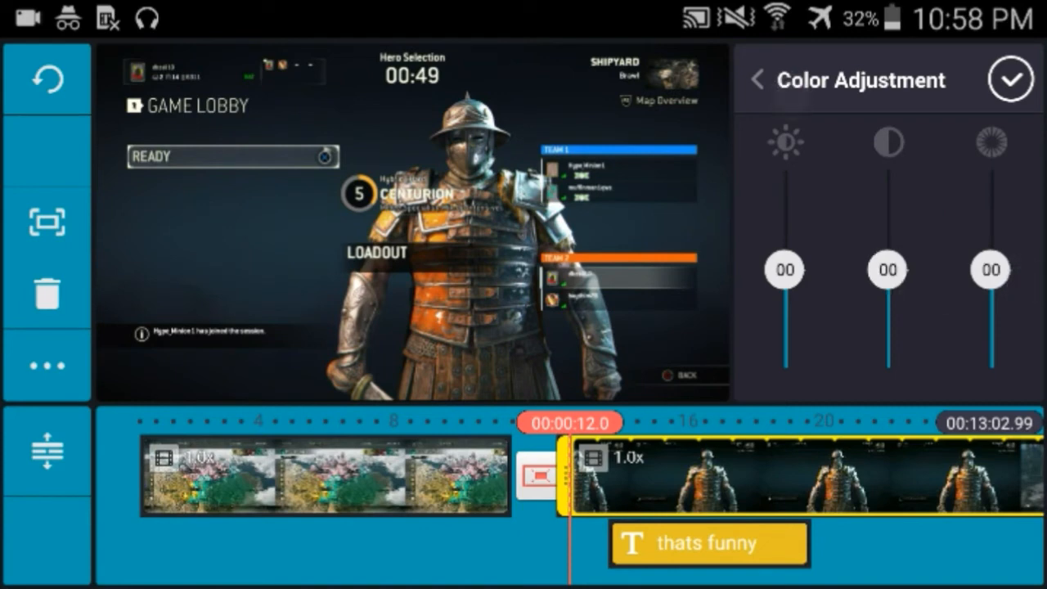
left_click(754, 78)
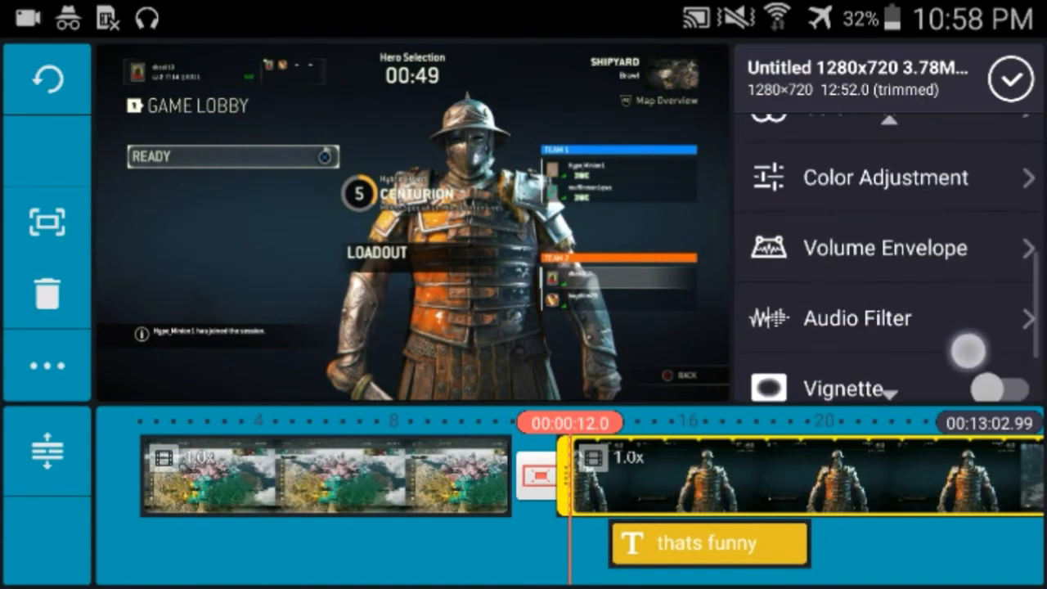
Raise the clip's Volume Envelope slider to 130%
left_click(883, 248)
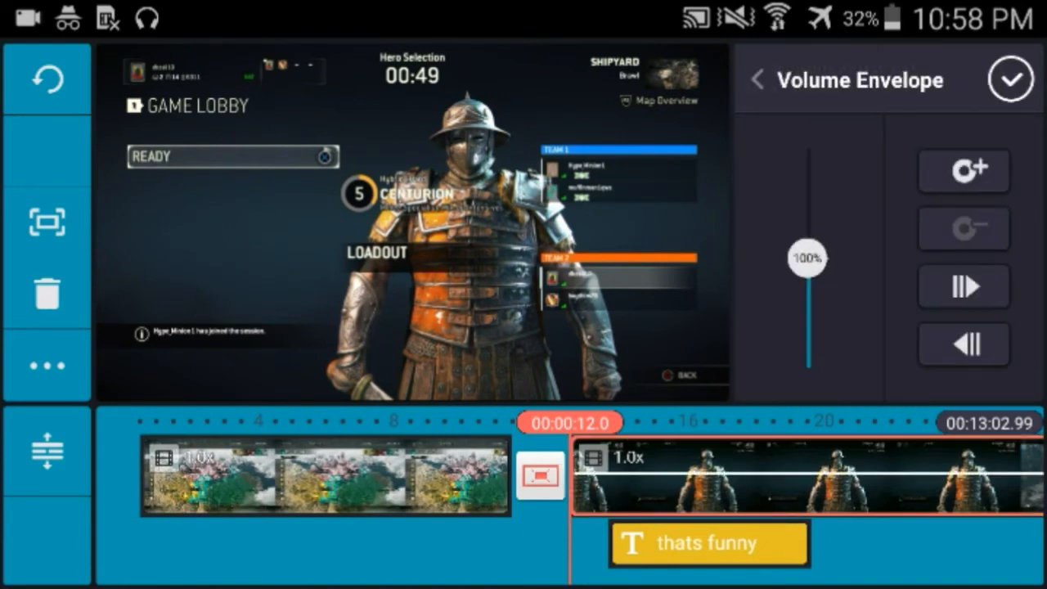
left_click_drag(809, 254, 809, 211)
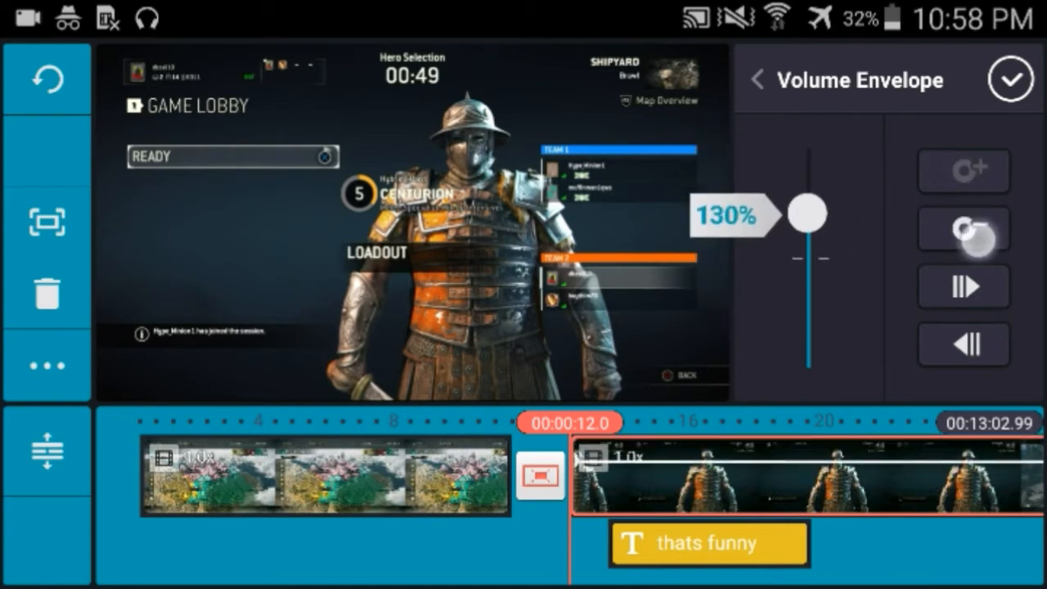
left_click_drag(809, 212, 809, 259)
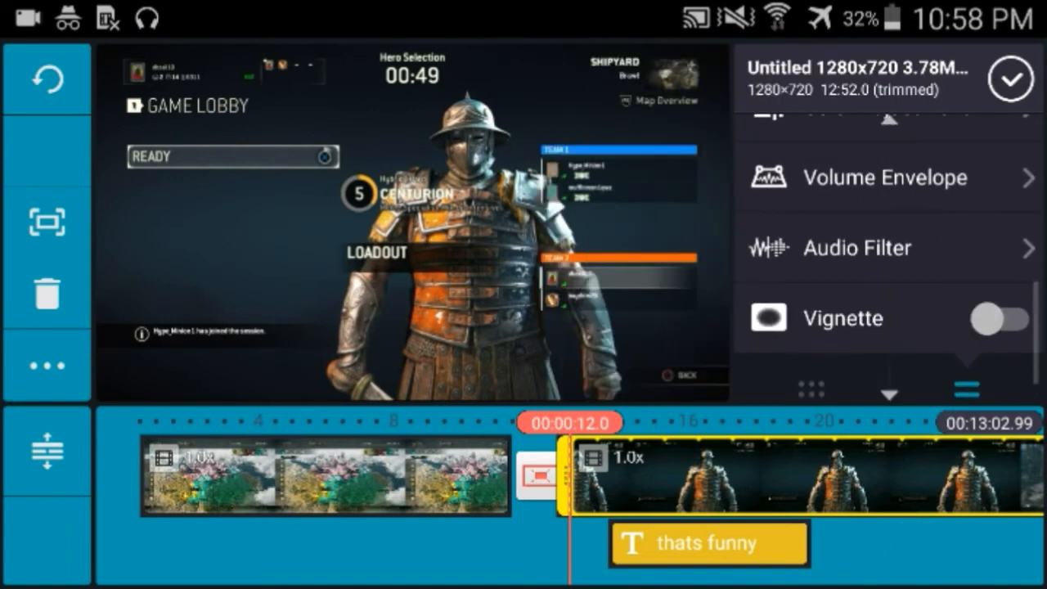
Pick a voice changer filter from the Audio Filter list for the clip
left_click(855, 249)
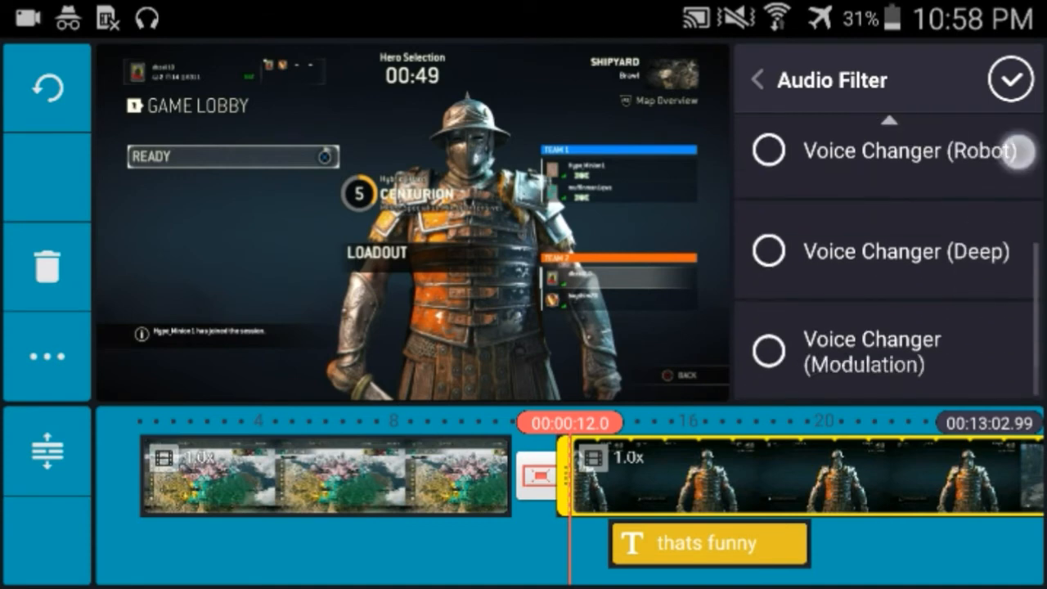
scroll("down", 3)
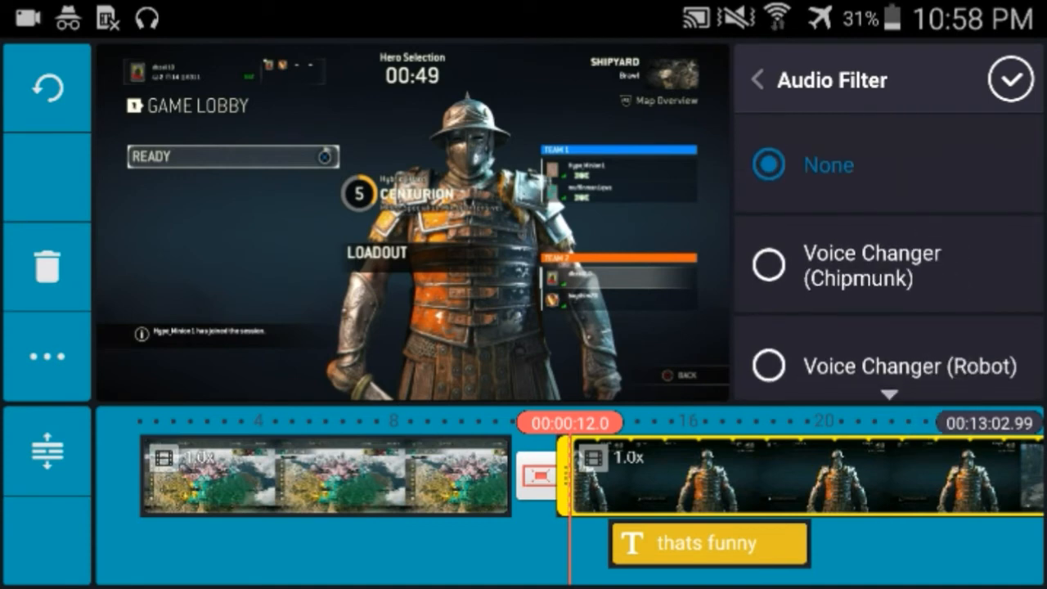
left_click(887, 265)
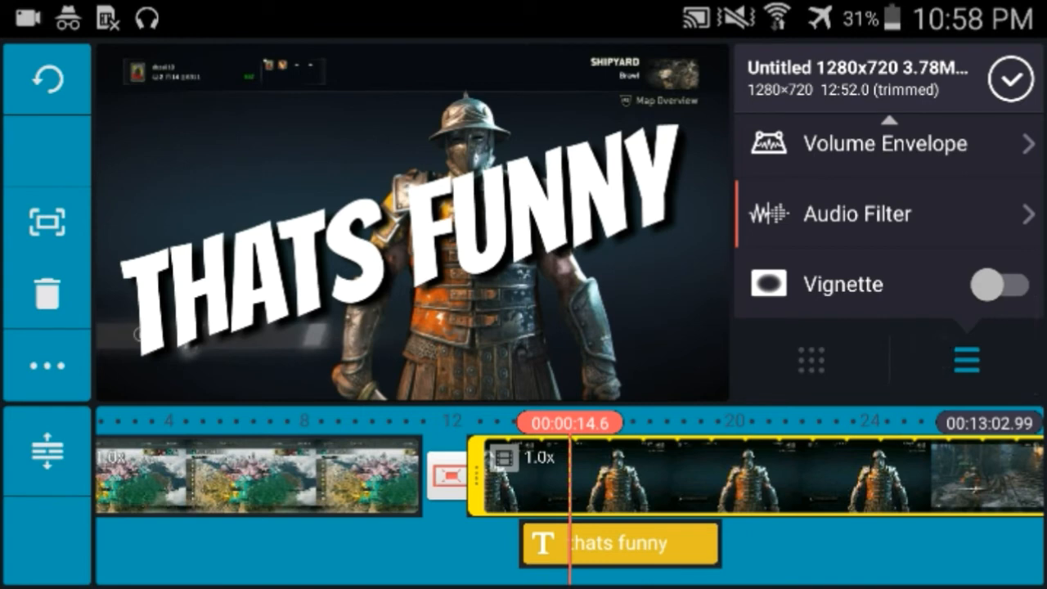
Switch Vignette on for the second gameplay clip and confirm back to the main editor
left_click(998, 285)
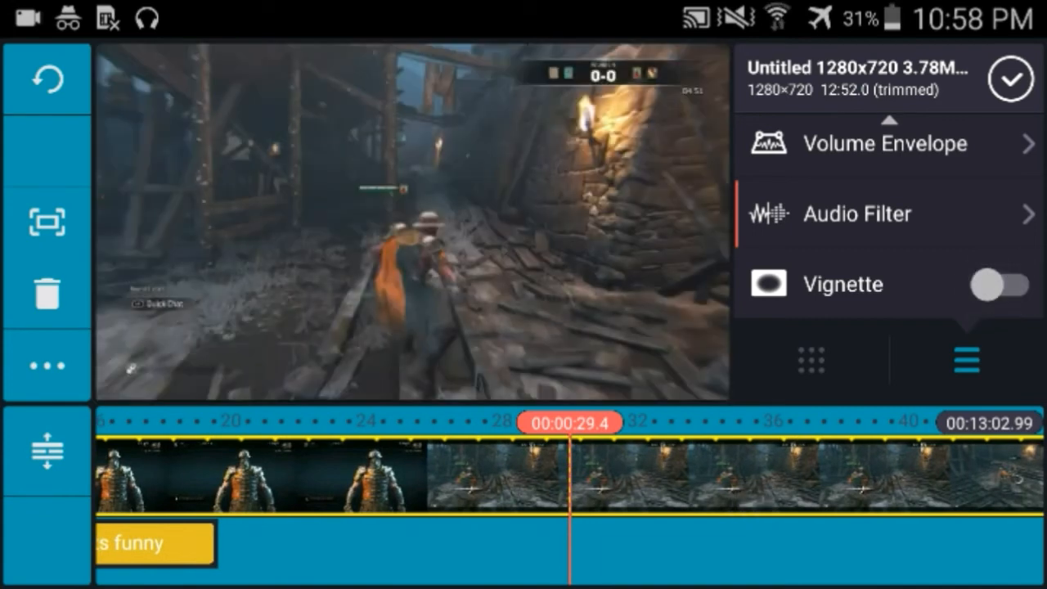
left_click(1003, 285)
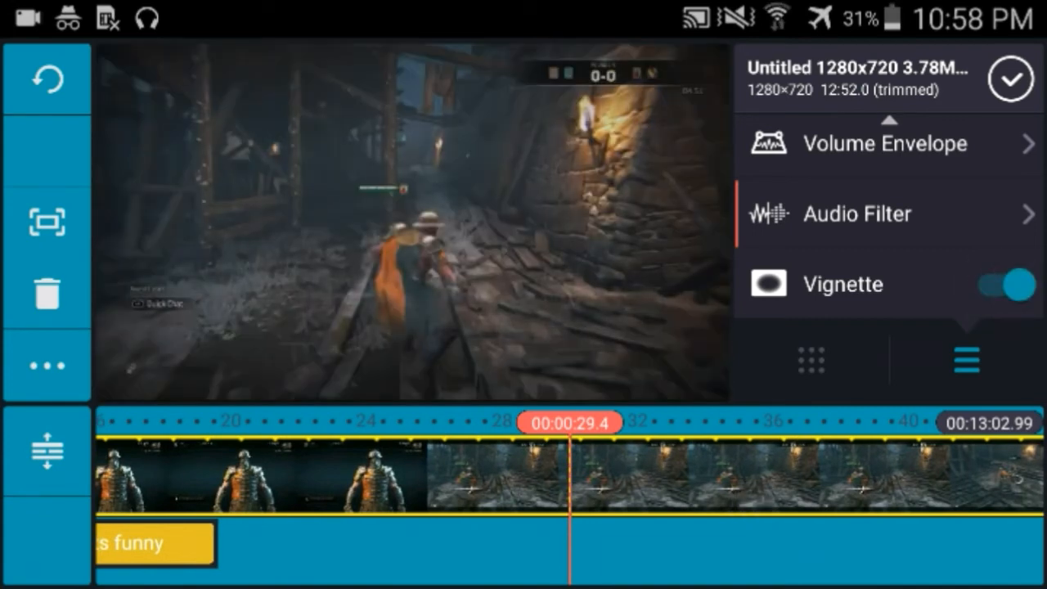
left_click(998, 284)
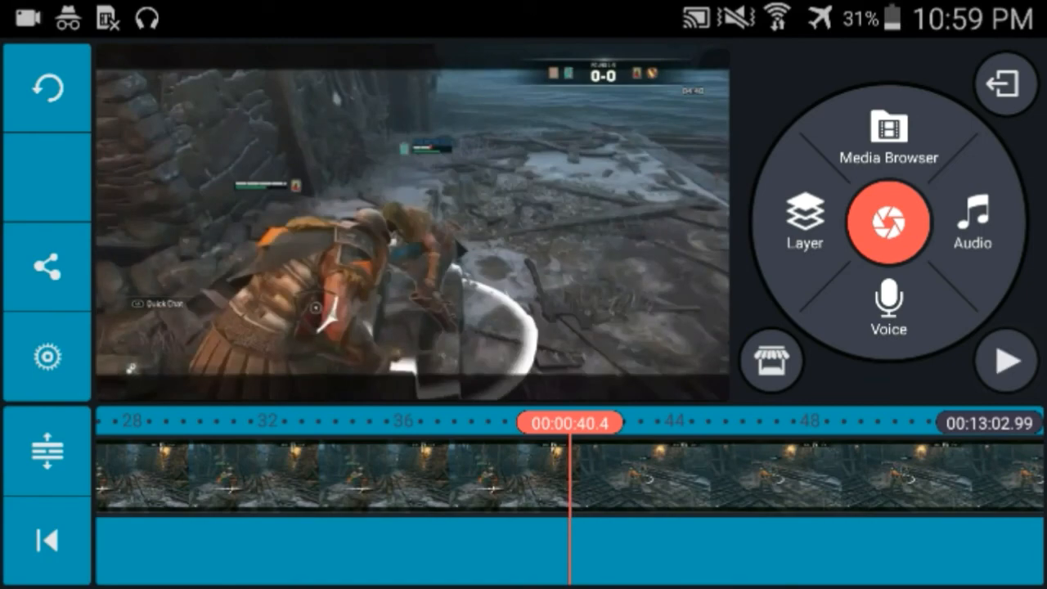
Browse the audio library briefly, then ready the Voice recording panel at the 40-second mark
left_click(972, 221)
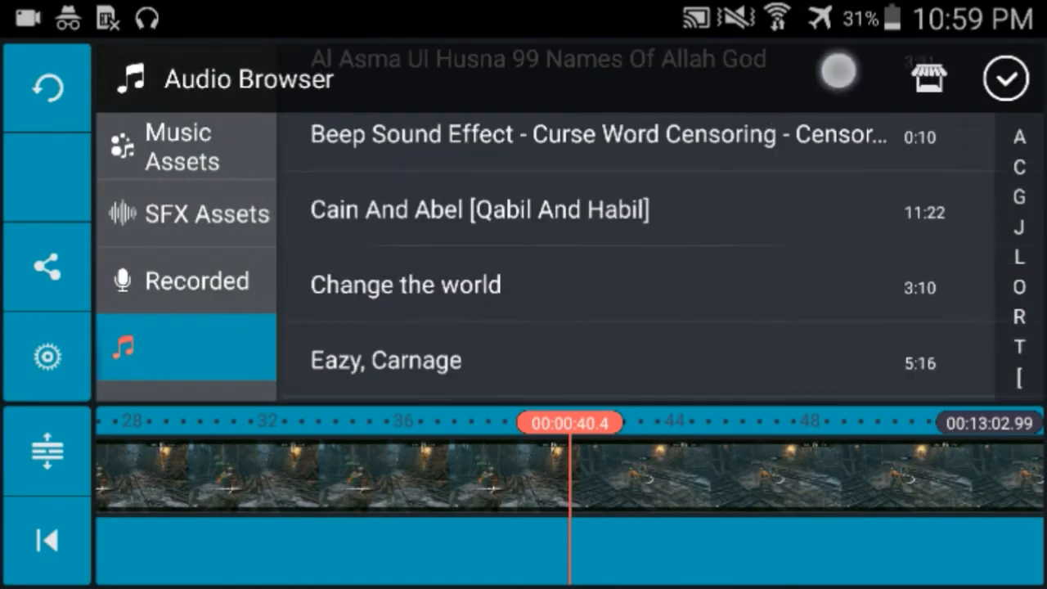
left_click(1004, 79)
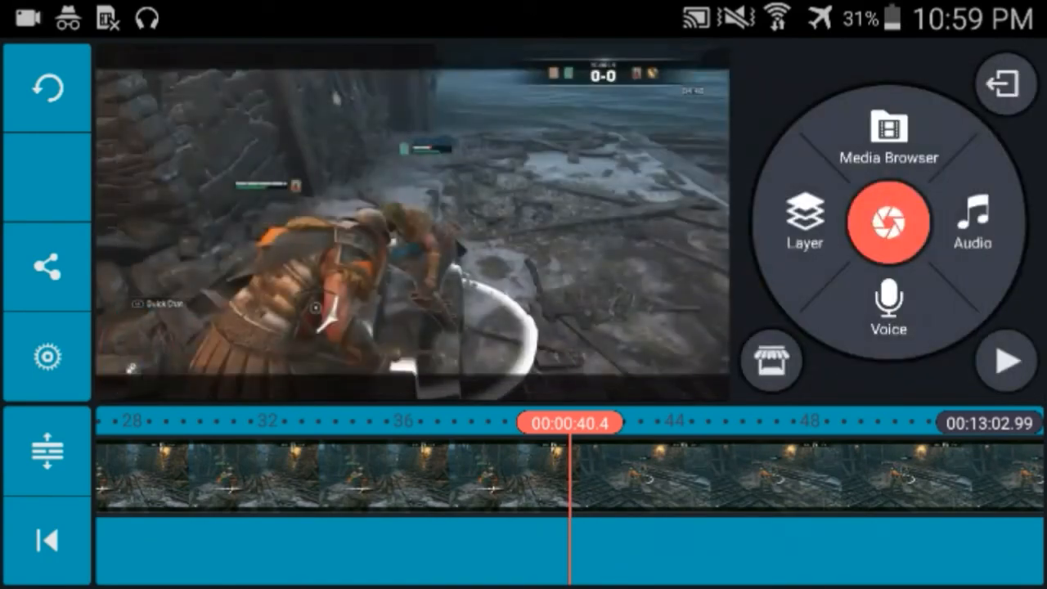
left_click(887, 307)
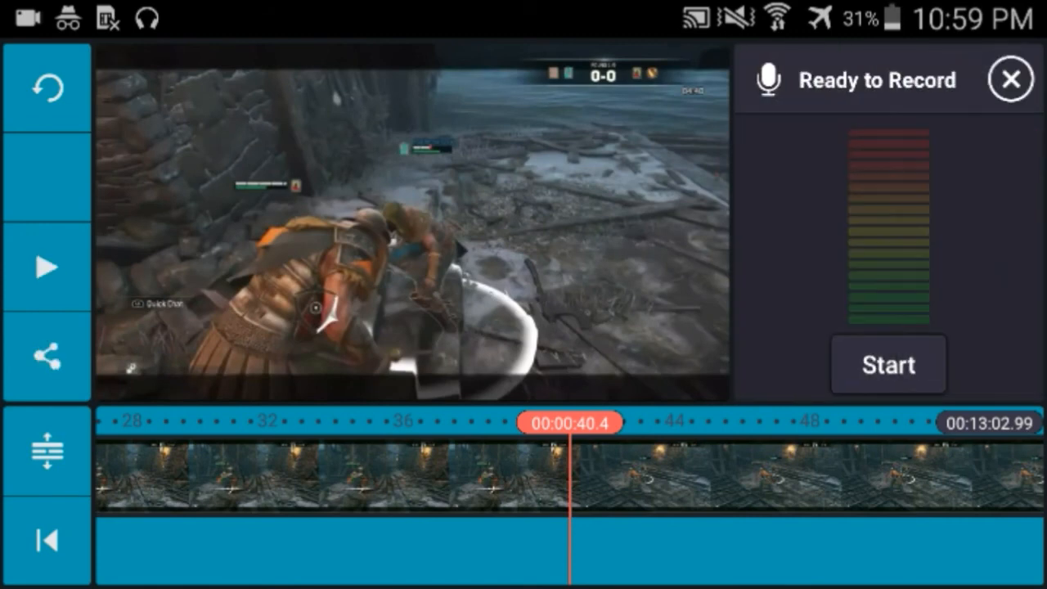